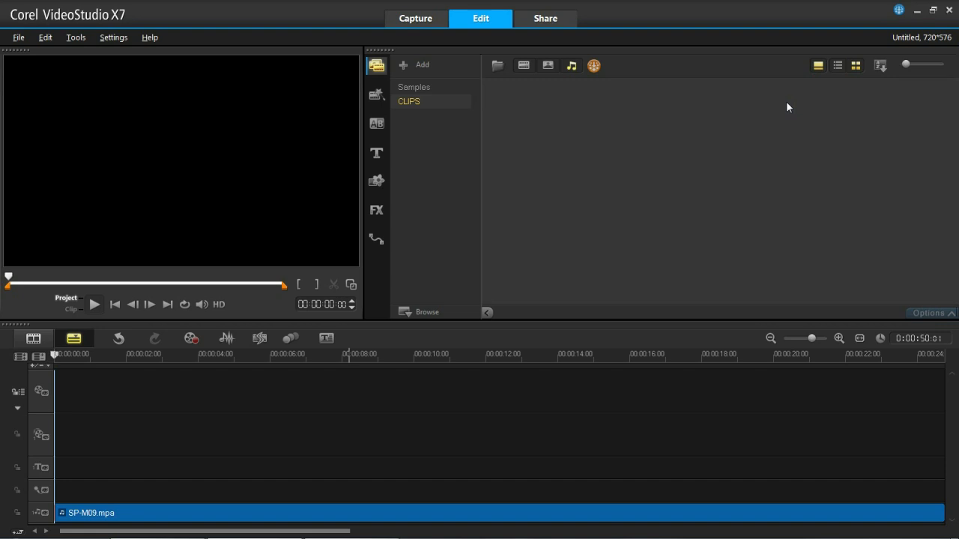
mouse_move(227, 338)
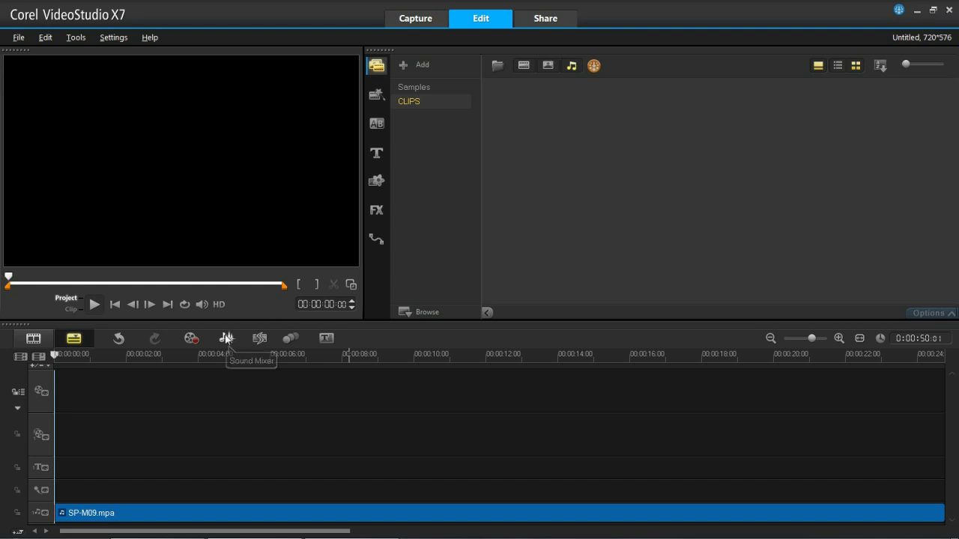
- Turn on the Sound Mixer to show SP-M09.mpa's waveform on the music track
click(226, 338)
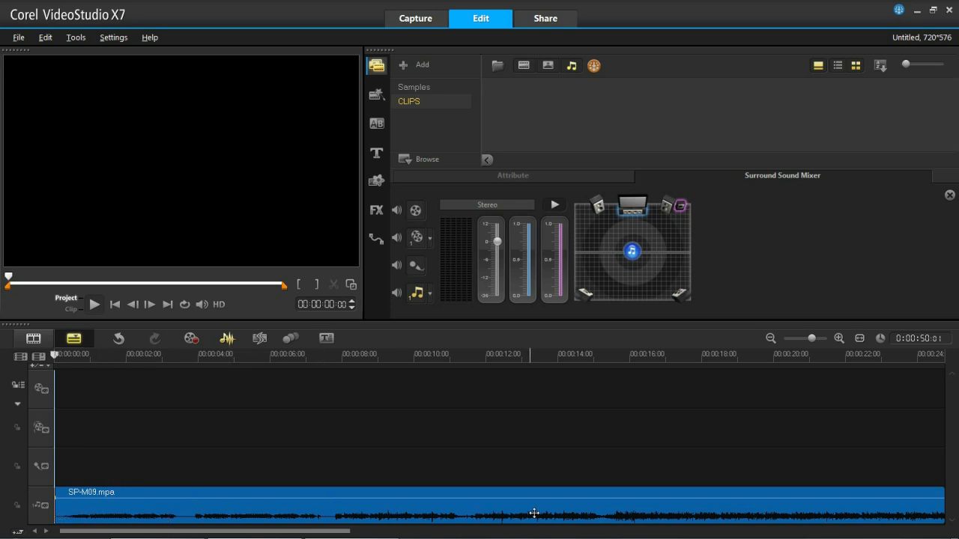
mouse_move(534, 515)
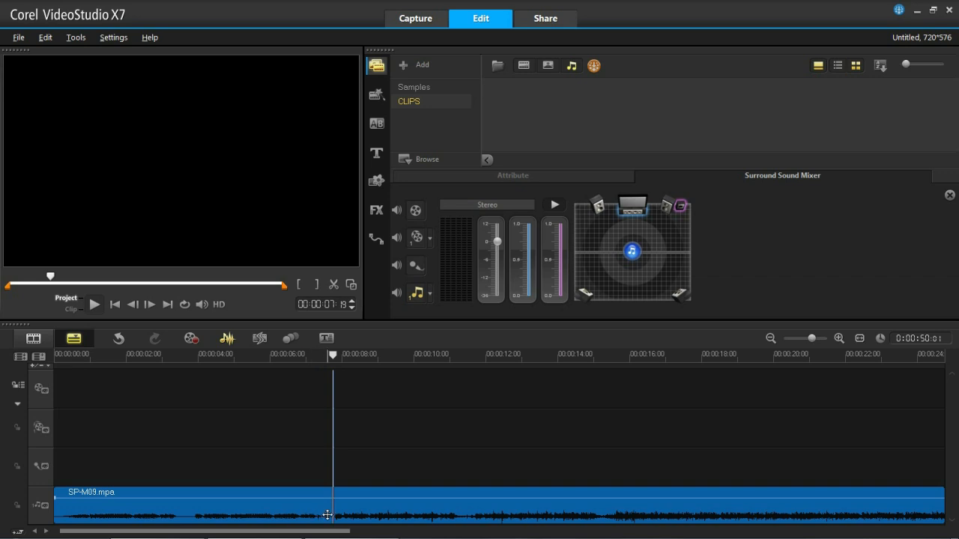
mouse_move(333, 283)
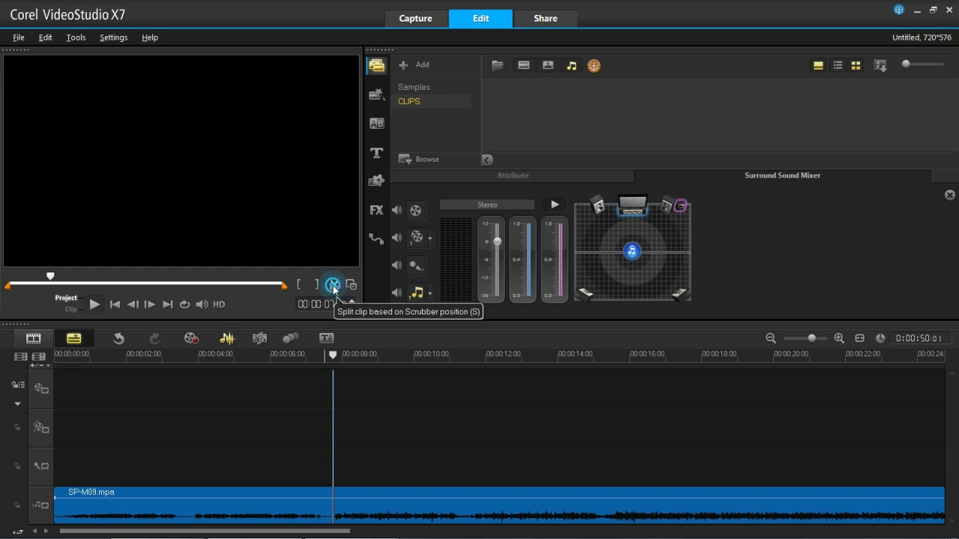
- Split SP-M09.mpa at about 7 seconds and delete the second part
click(333, 284)
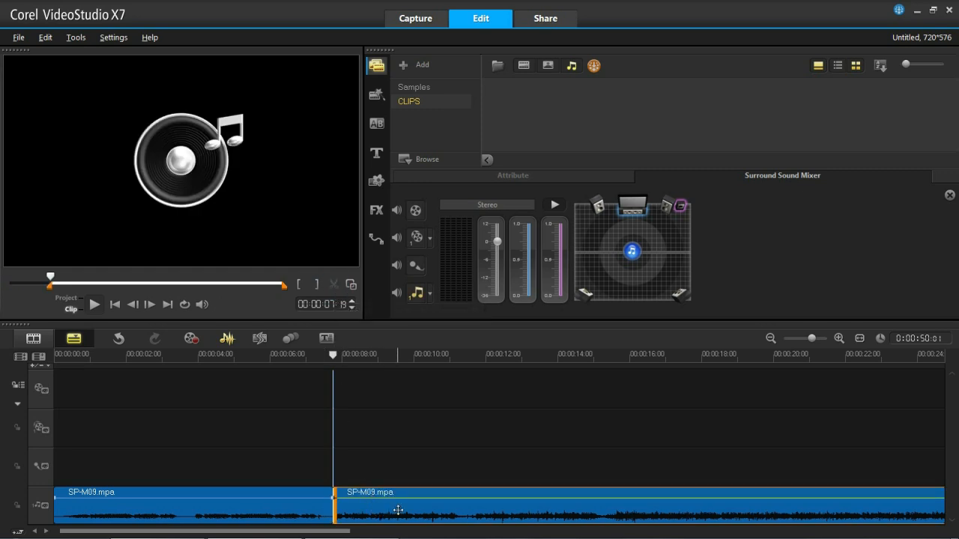
right_click(397, 510)
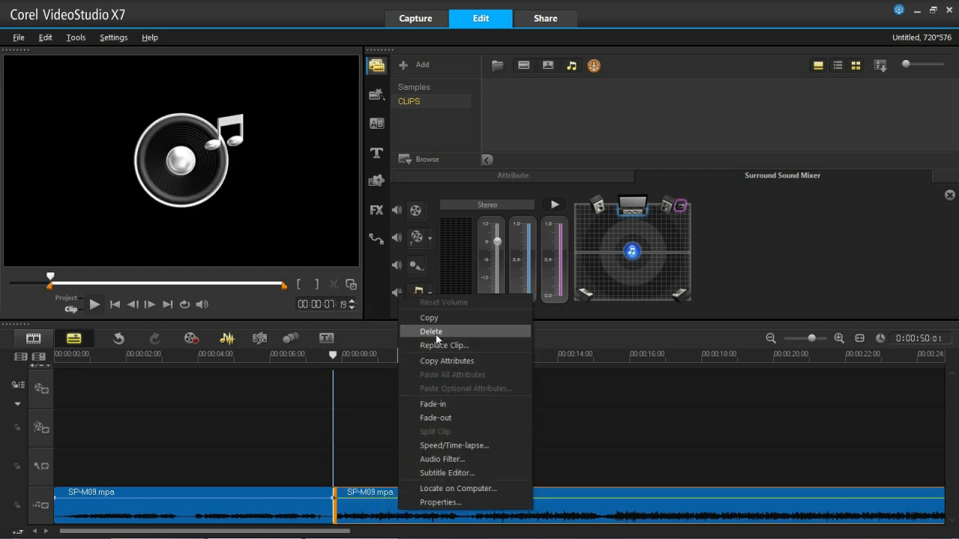
click(431, 331)
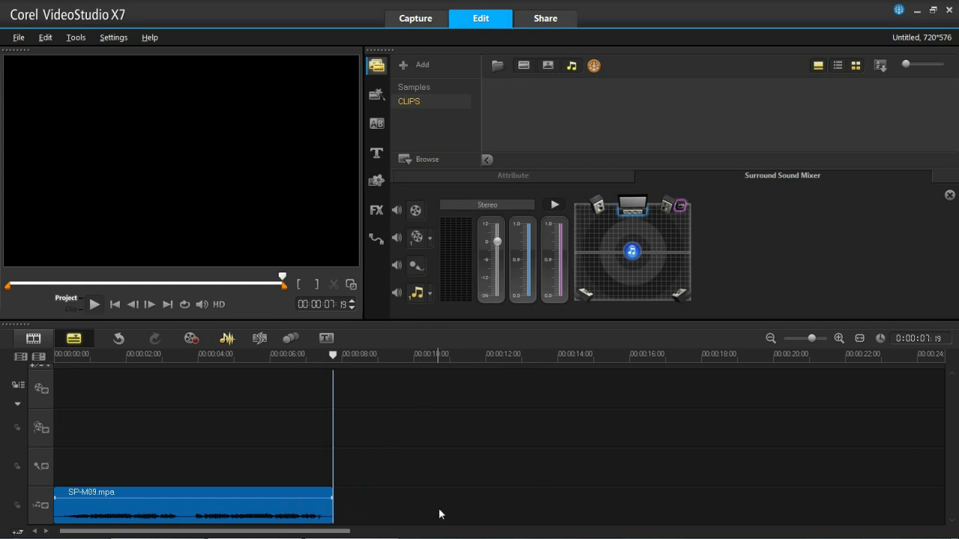
mouse_move(324, 514)
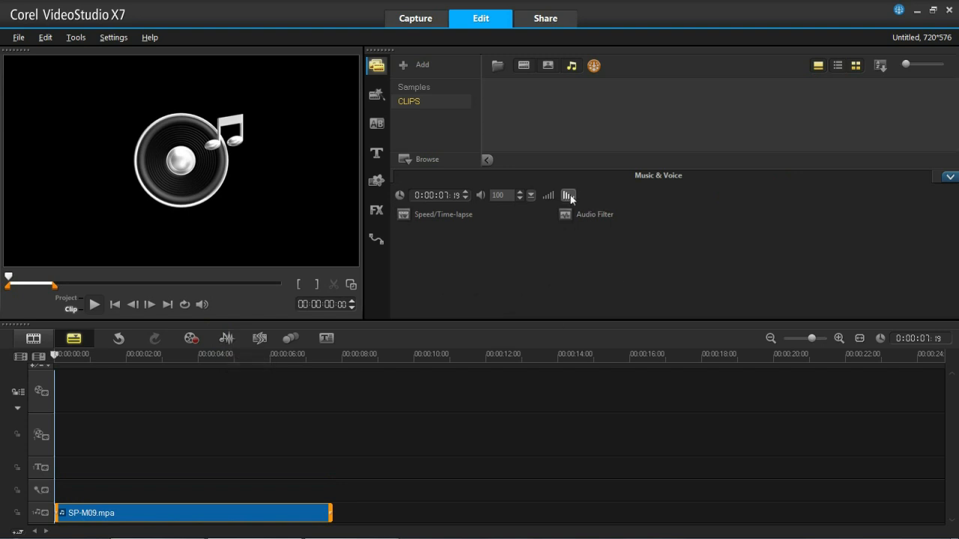
mouse_move(568, 195)
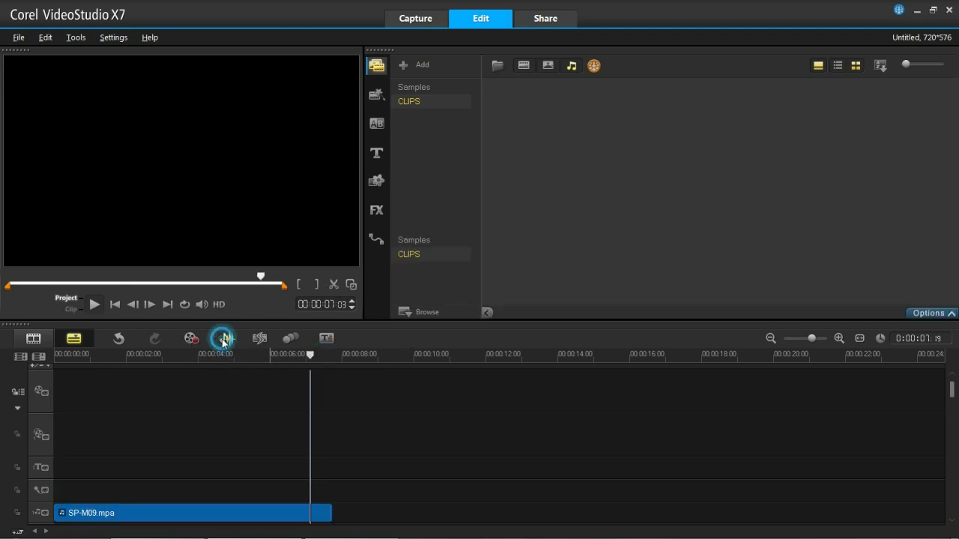
- Drag the clip's end volume point down to fade out SP-M09.mpa
click(222, 339)
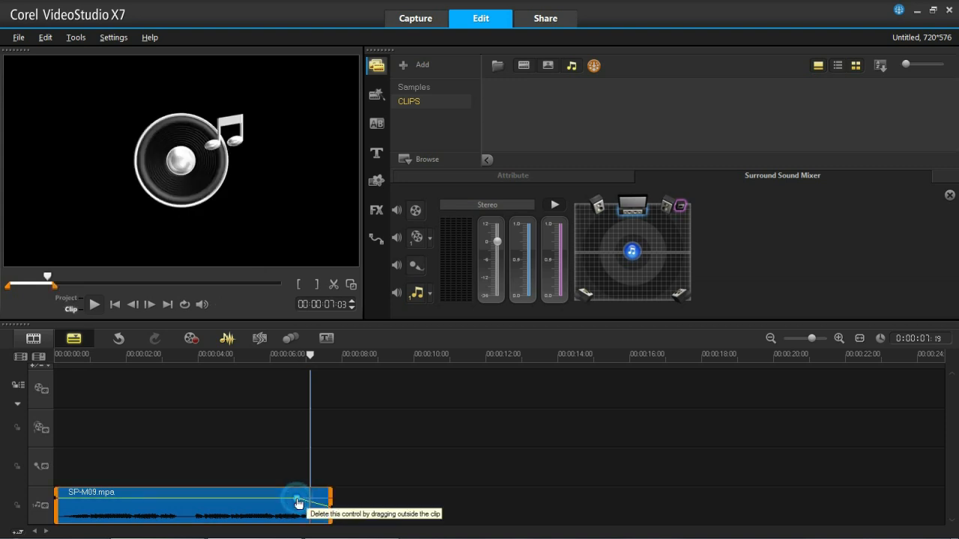
drag(298, 499, 326, 500)
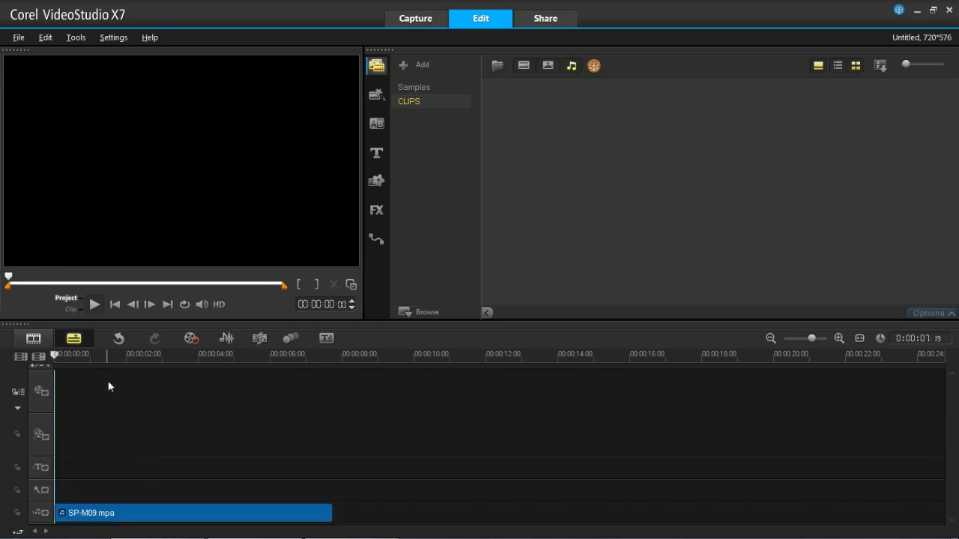
- Open the Speed/Time-lapse dialog for the SP-M09.mpa clip from its Music & Voice options
click(187, 513)
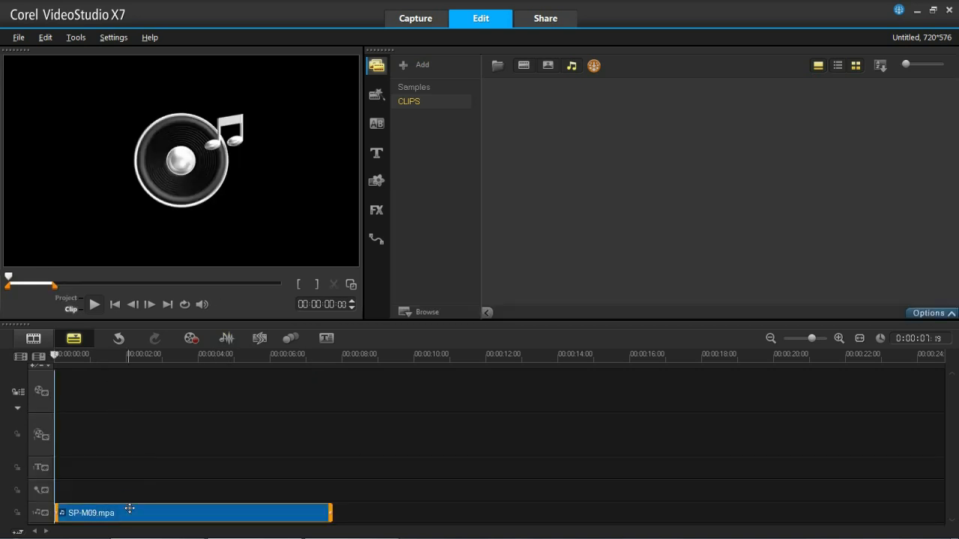
click(929, 312)
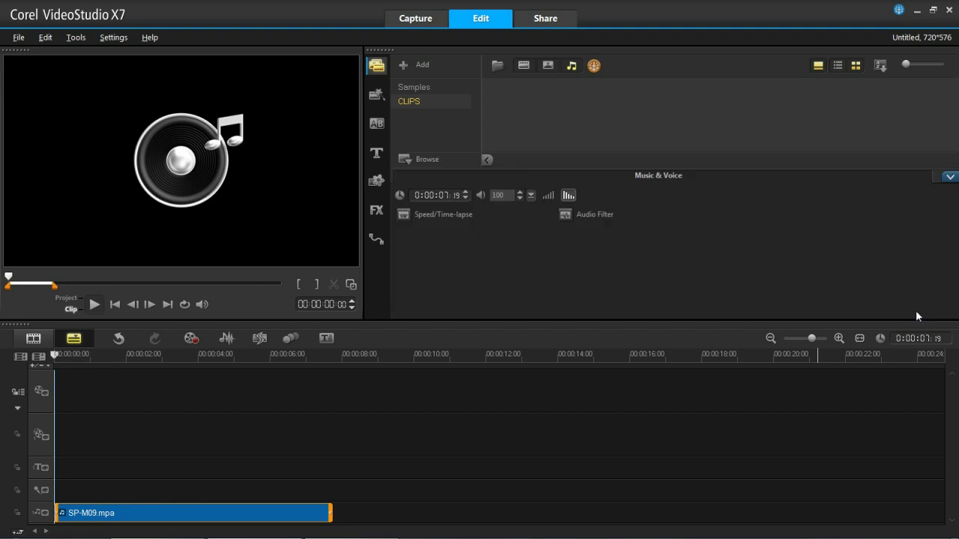
click(442, 214)
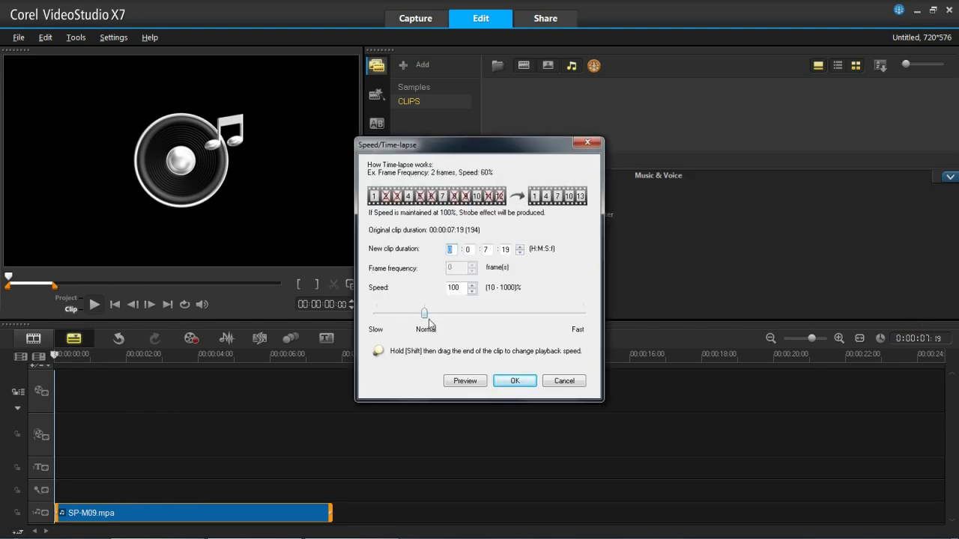
- Try speeds from 51% to 508%, then set SP-M09.mpa to 320% and confirm
click(425, 313)
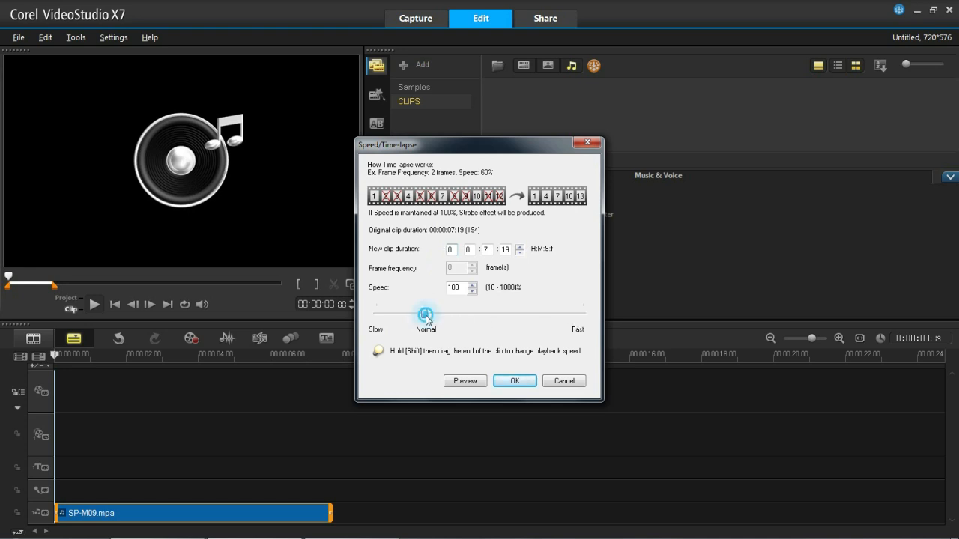
drag(425, 313, 491, 313)
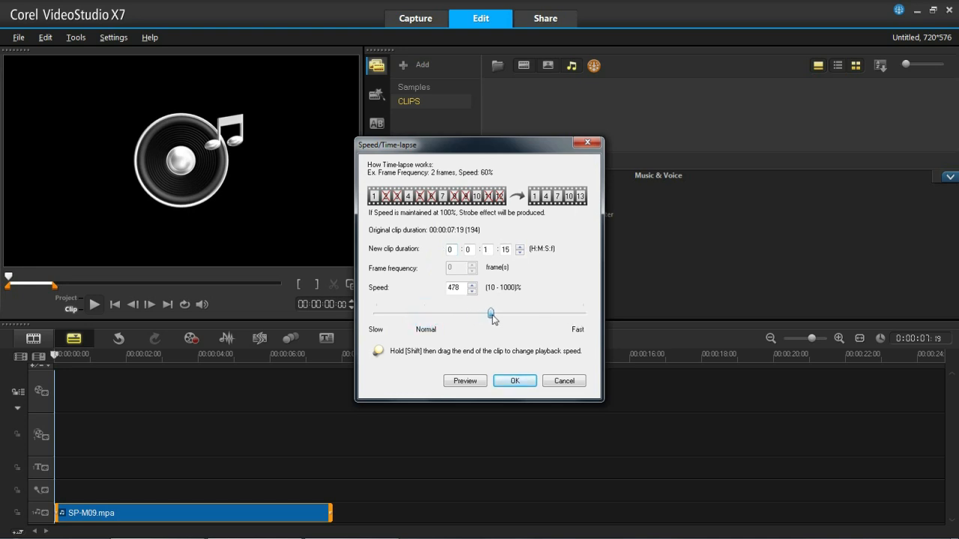
drag(491, 314, 496, 314)
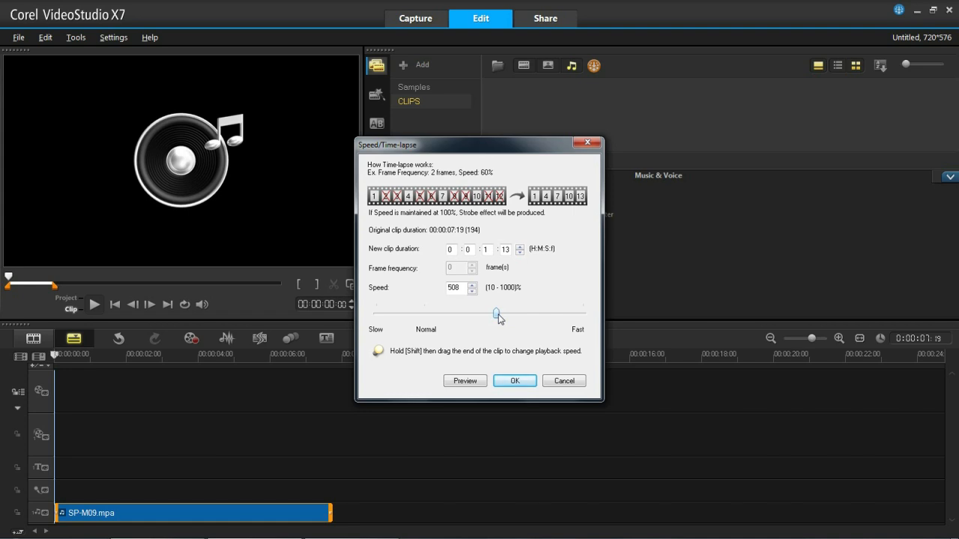
drag(496, 312, 397, 312)
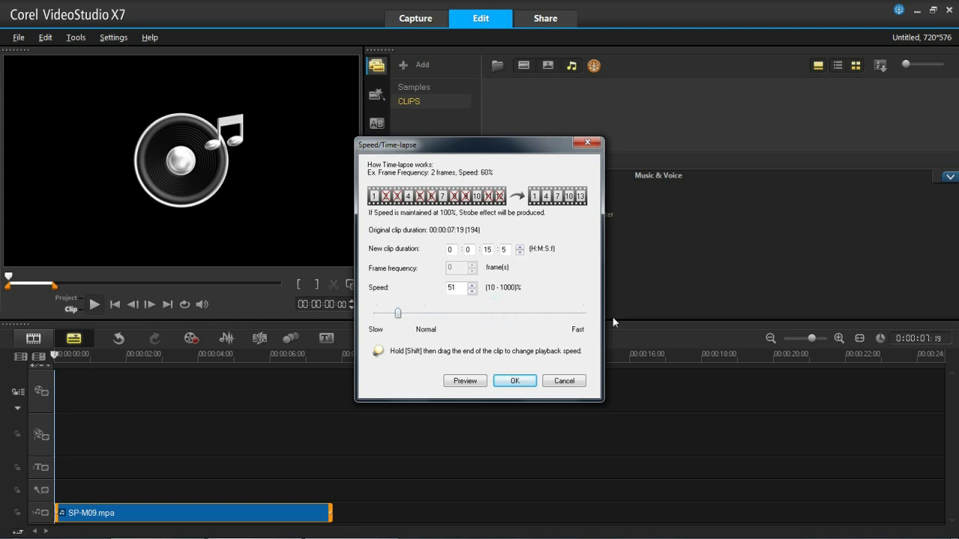
mouse_move(400, 317)
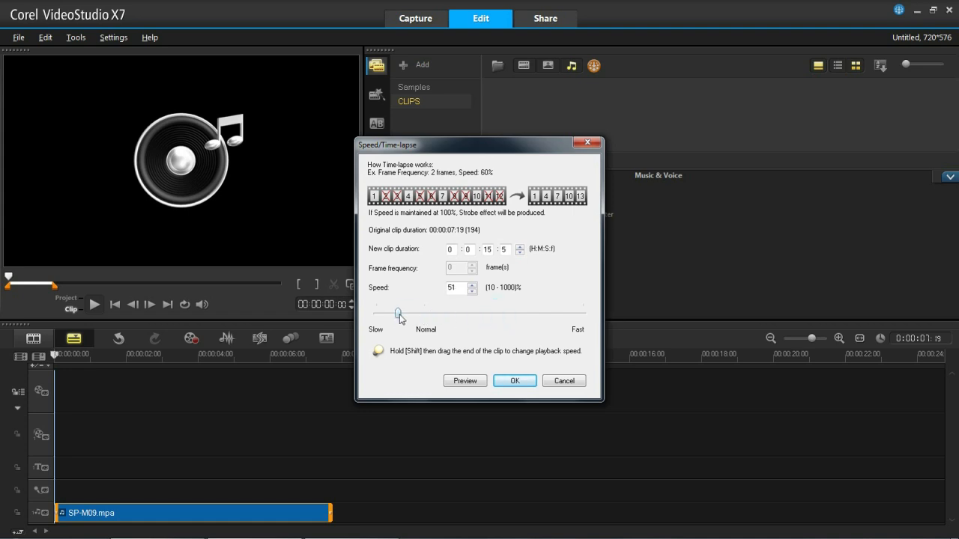
drag(397, 312, 462, 312)
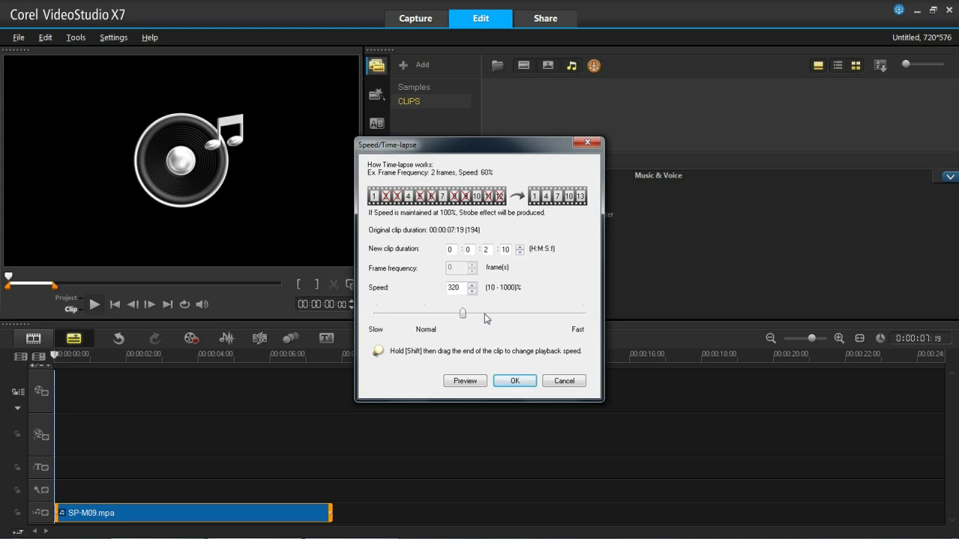
mouse_move(511, 375)
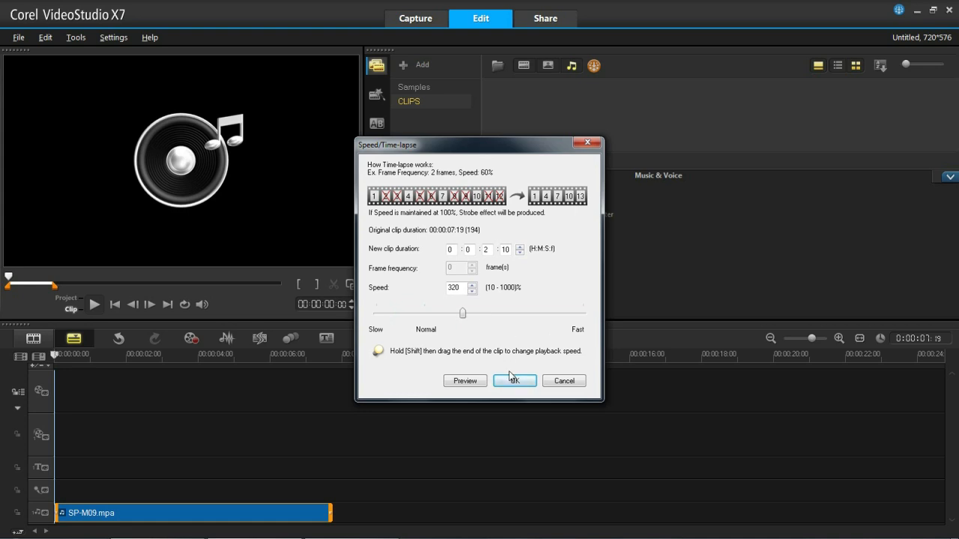
mouse_move(458, 270)
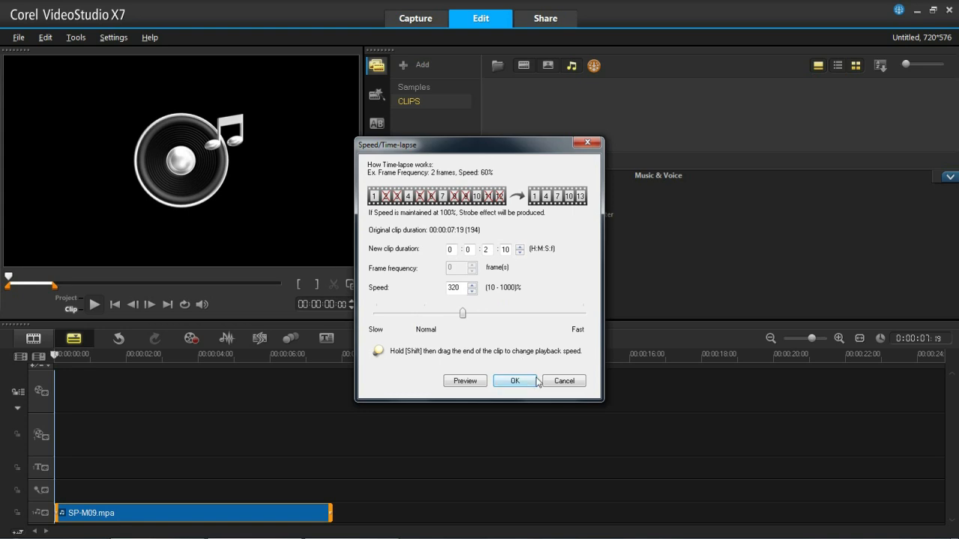
click(515, 380)
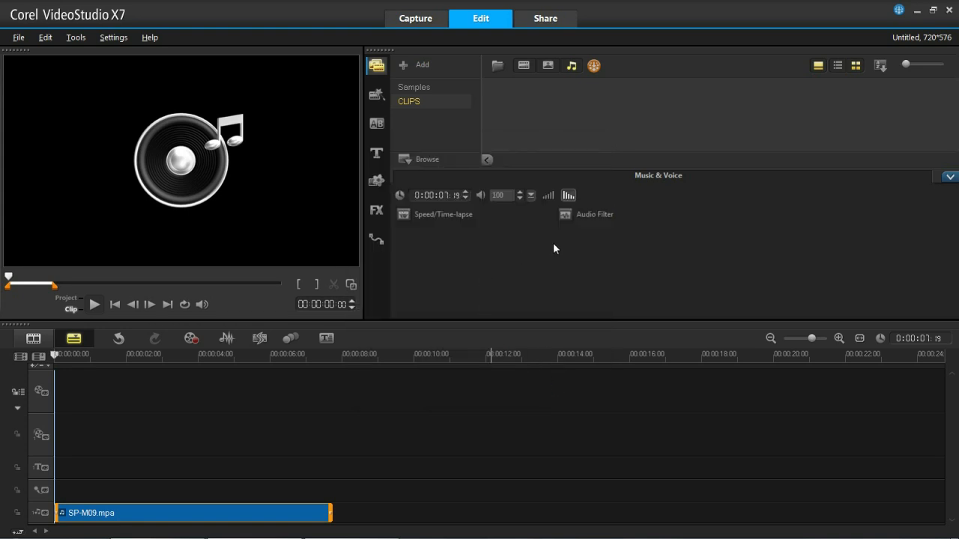
click(595, 214)
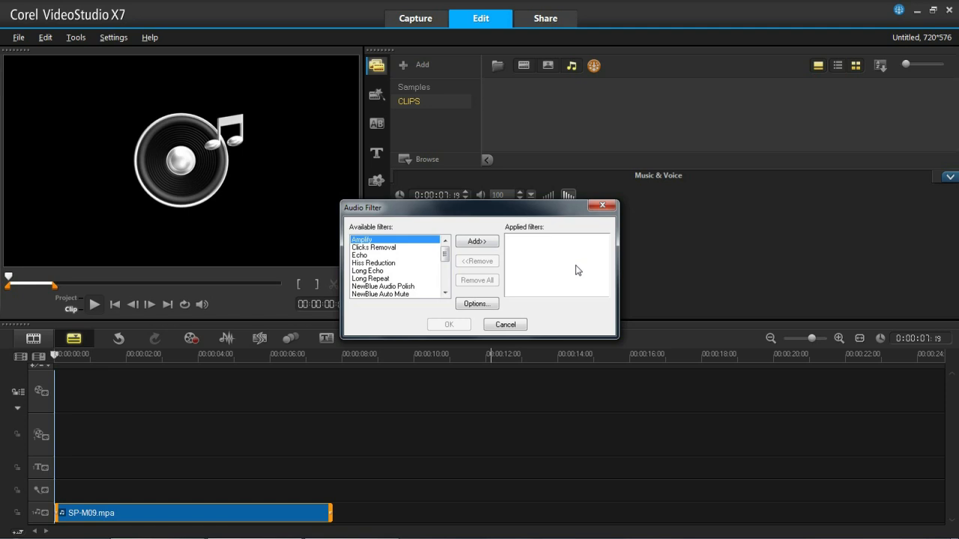
click(360, 255)
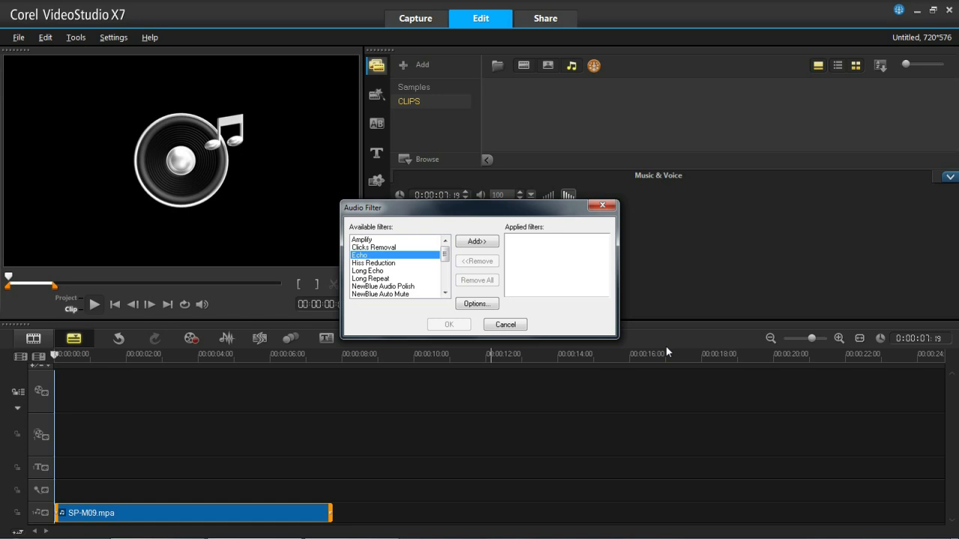
click(476, 240)
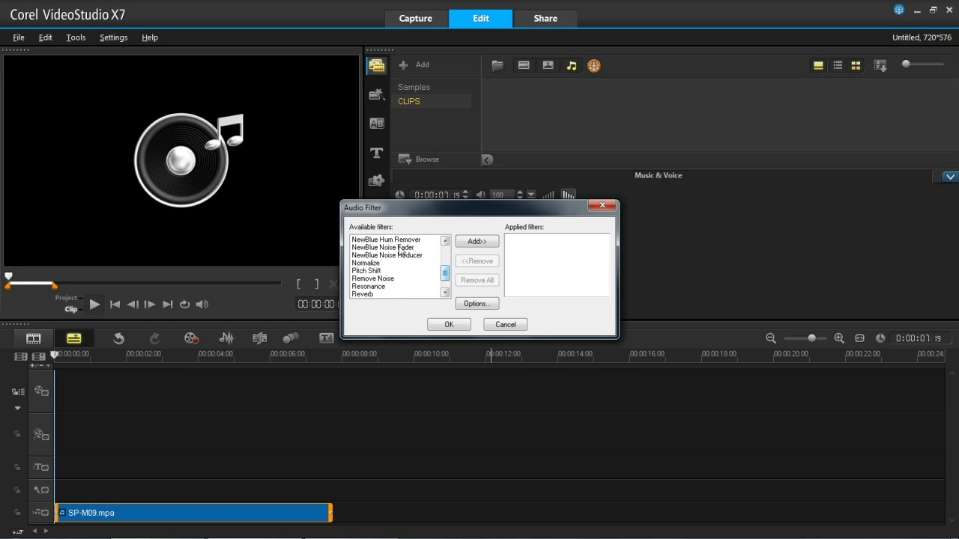
mouse_move(430, 291)
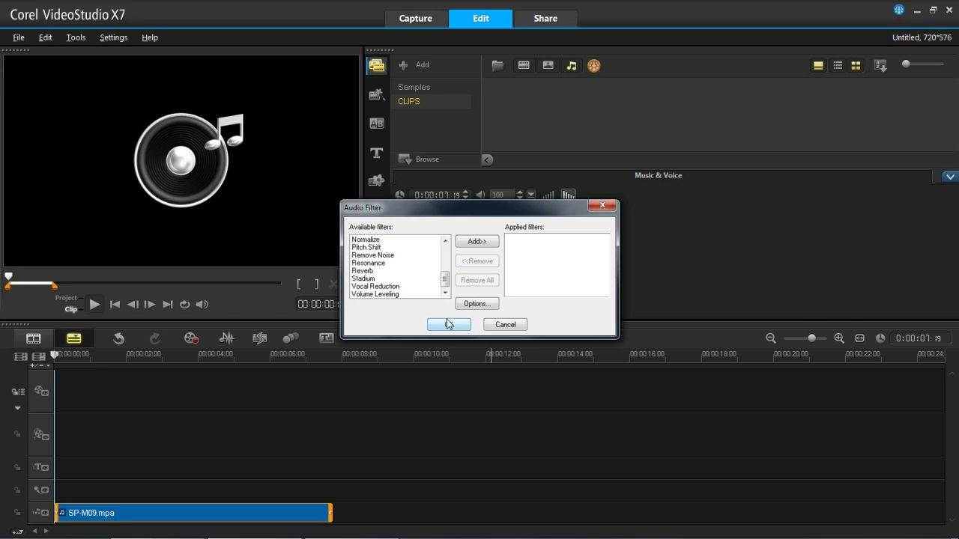
click(448, 325)
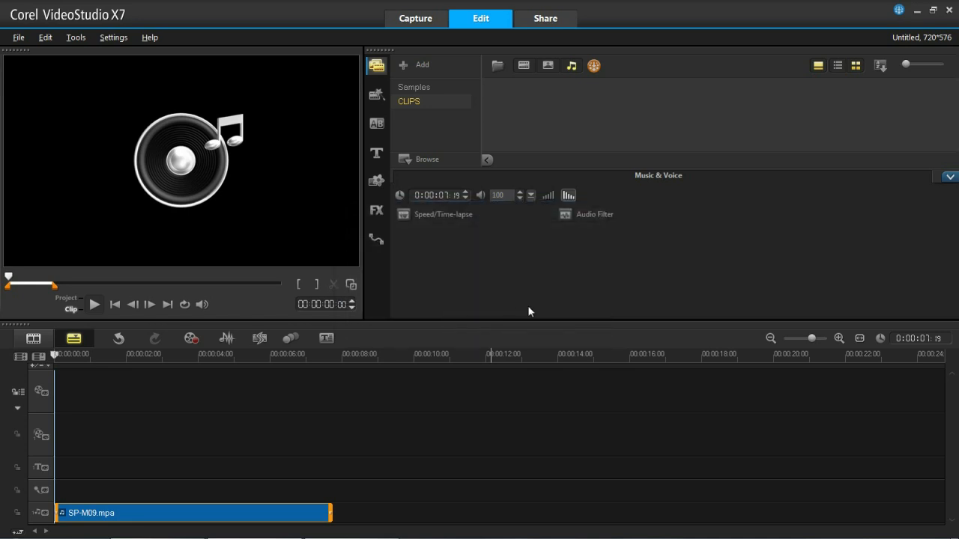